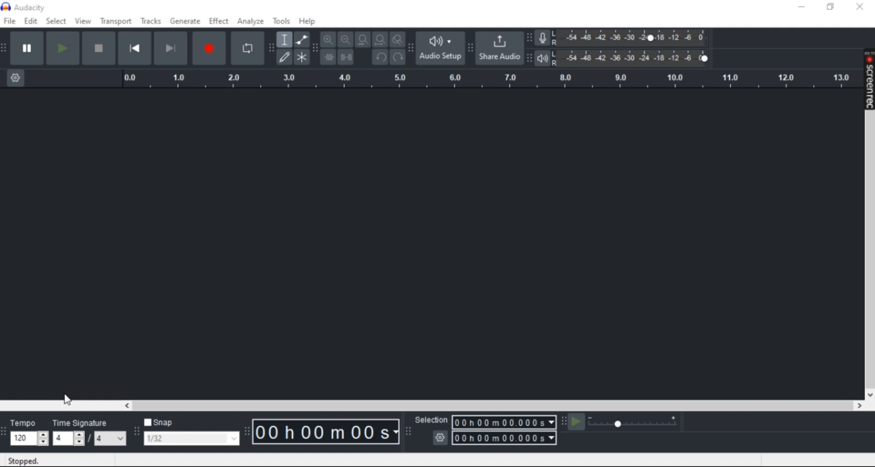
pyautogui.moveTo(62, 407)
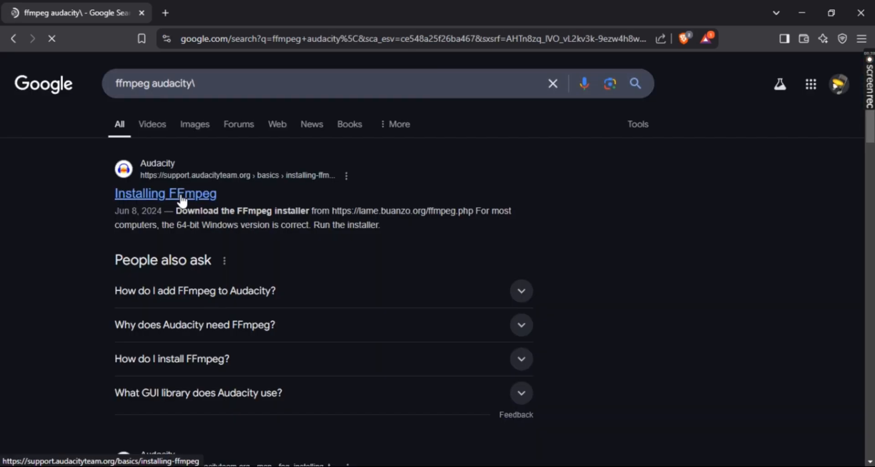
# Step: Open the Audacity support article on installing FFmpeg from the Google results
pyautogui.click(166, 193)
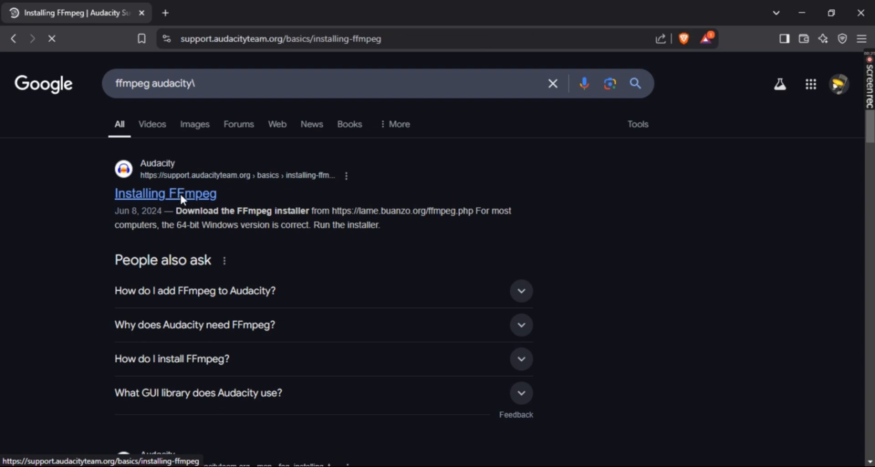
# Step: Follow the lame.buanzo.org link and save the 64-bit Windows FFmpeg installer to Downloads
pyautogui.click(165, 193)
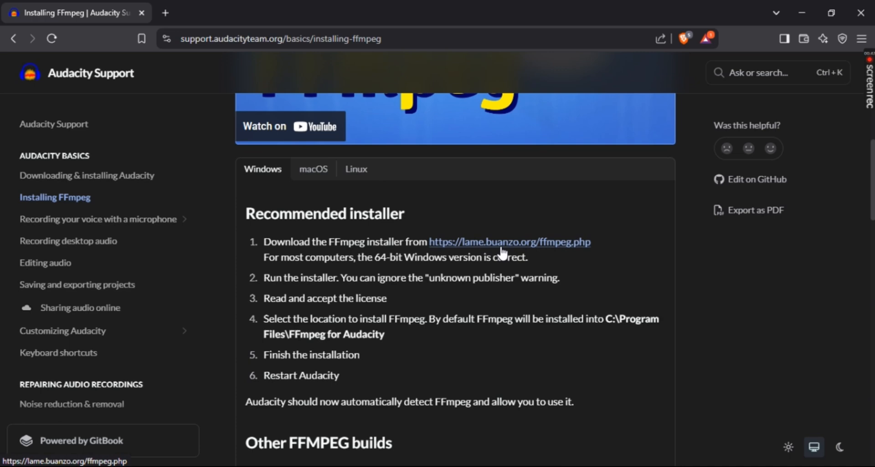
pyautogui.click(510, 242)
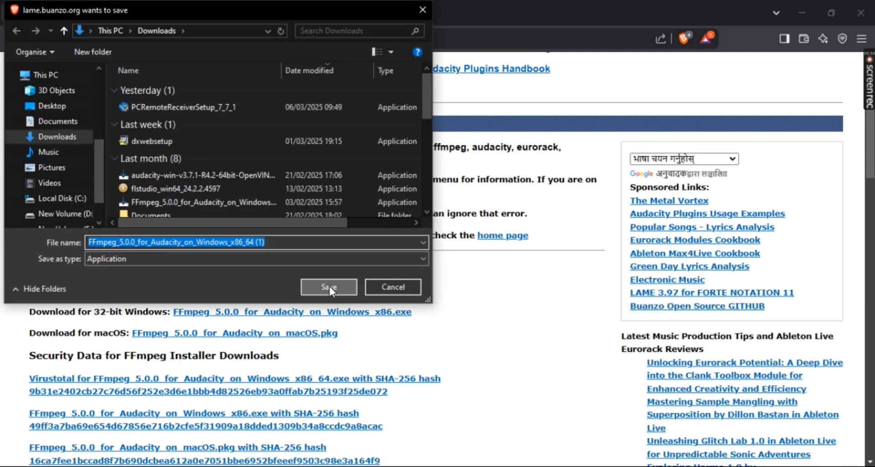
pyautogui.click(328, 287)
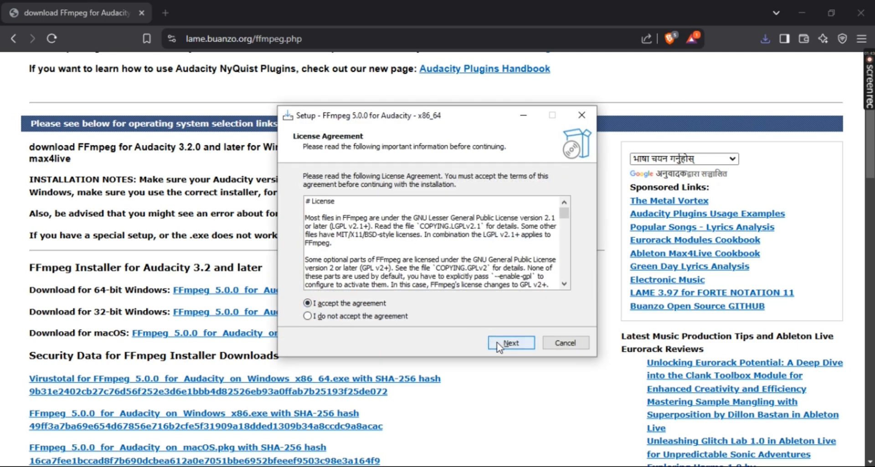
# Step: Accept the FFmpeg license agreement and continue through the setup wizard
pyautogui.click(510, 343)
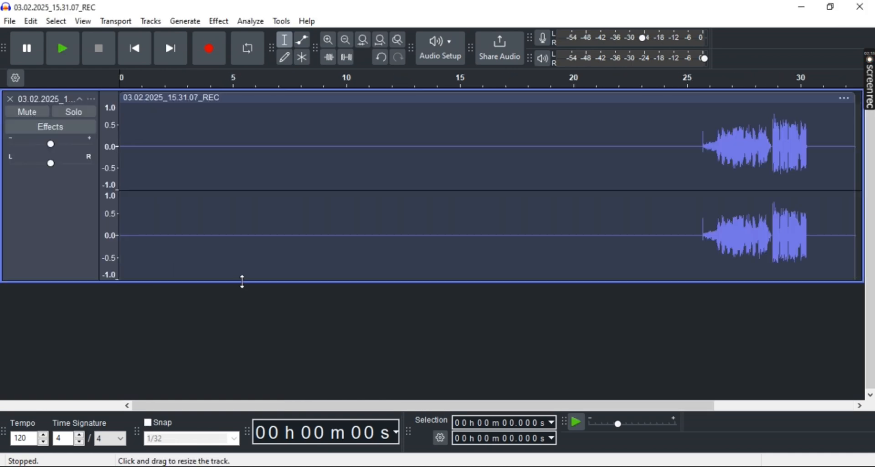
# Step: Import the MP4's audio as stereo track 03.02.2025_15.31.07_REC via File > Import > Audio
pyautogui.click(345, 39)
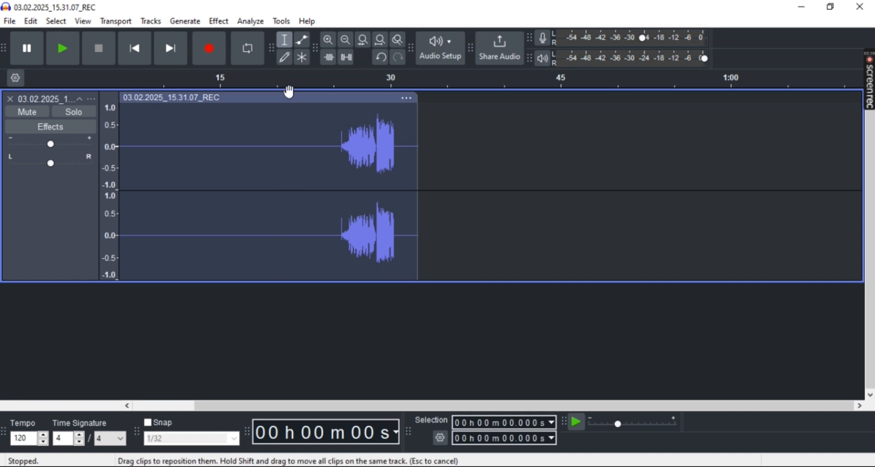
pyautogui.moveTo(347, 232)
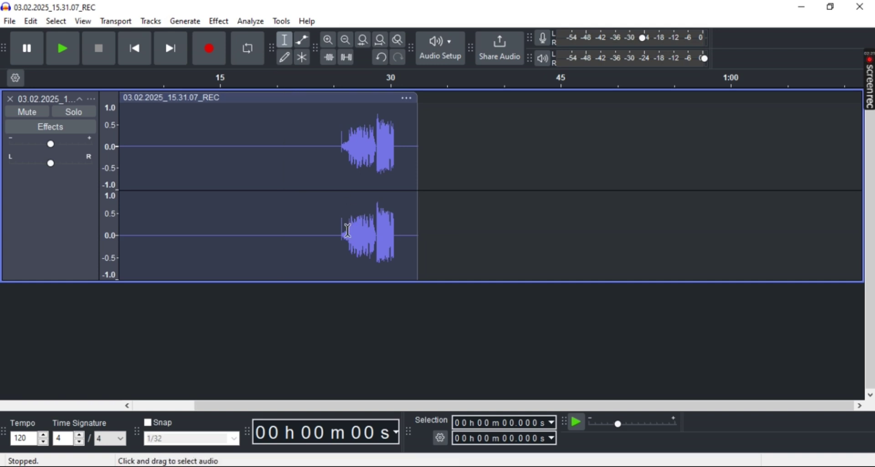
pyautogui.moveTo(305, 104)
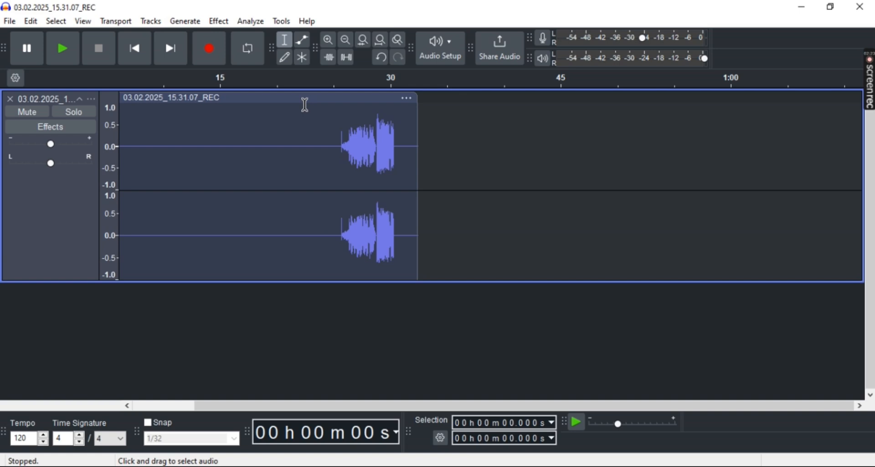